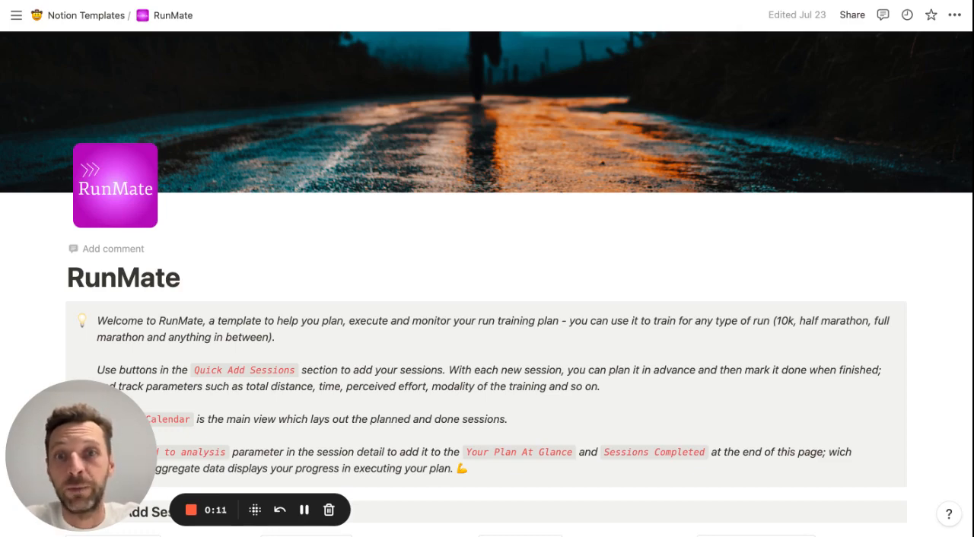
- Scroll down to the Session Calendar and move it back to June 2023
{"action": "scroll", "scroll_direction": "down", "scroll_amount": 3}
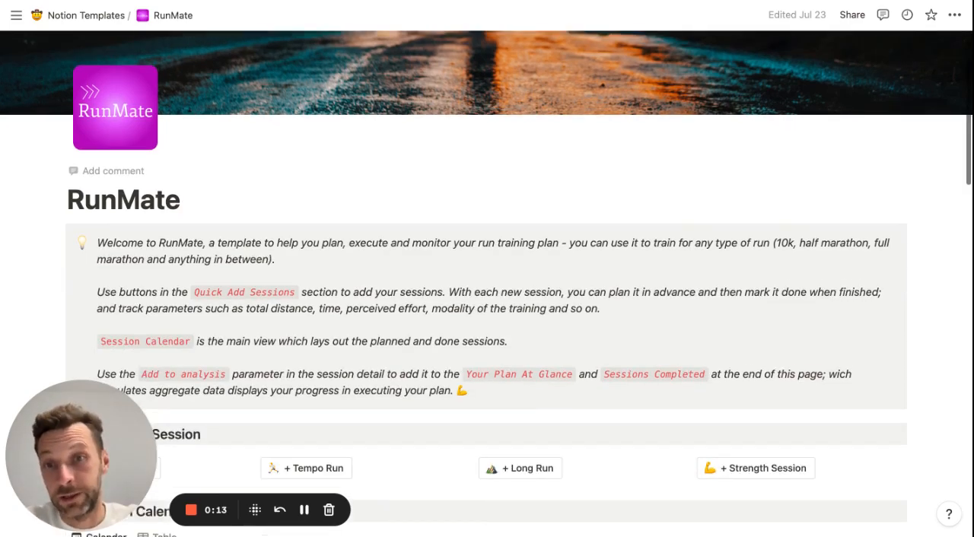
{"action": "scroll", "scroll_direction": "down", "scroll_amount": 3}
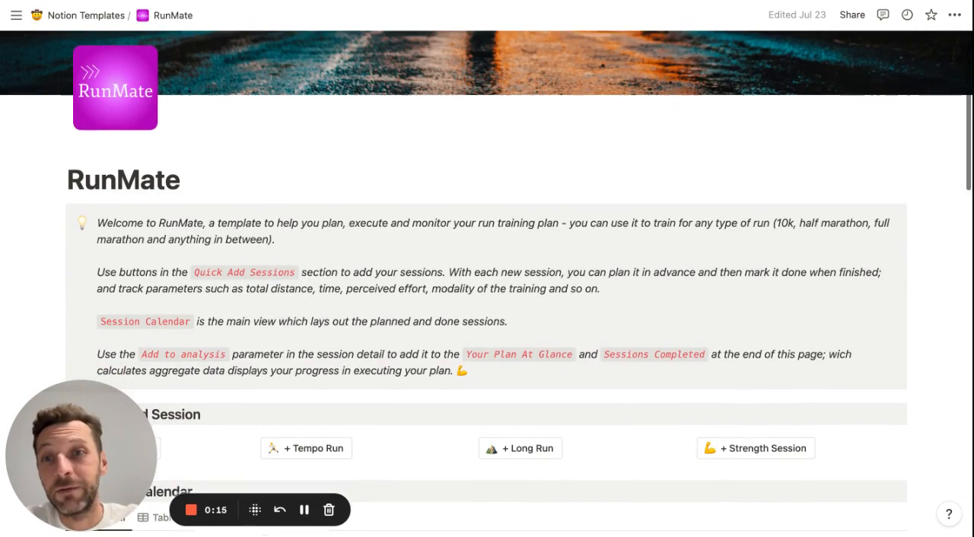
{"action": "scroll", "scroll_direction": "down", "scroll_amount": 3}
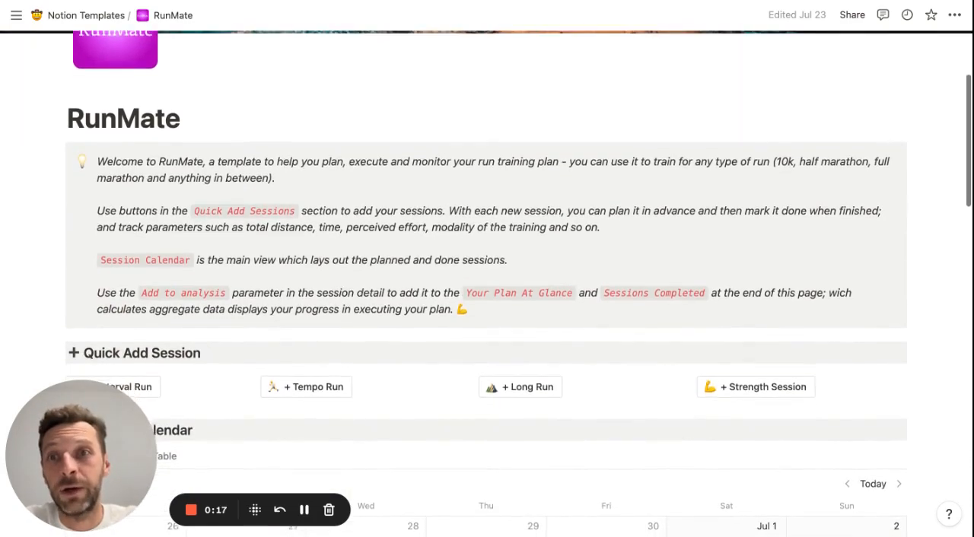
{"action": "scroll", "scroll_direction": "down", "scroll_amount": 3}
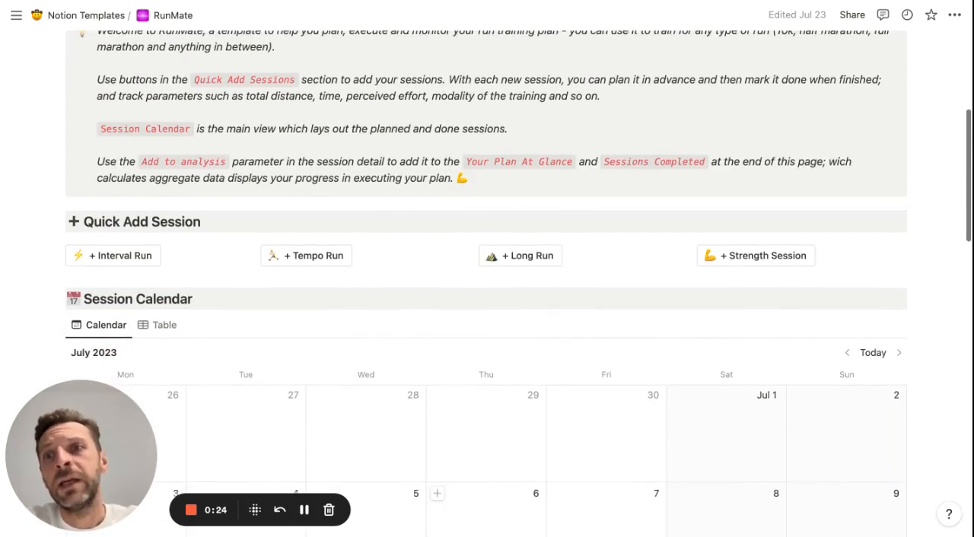
{"action": "scroll", "scroll_direction": "down", "scroll_amount": 3}
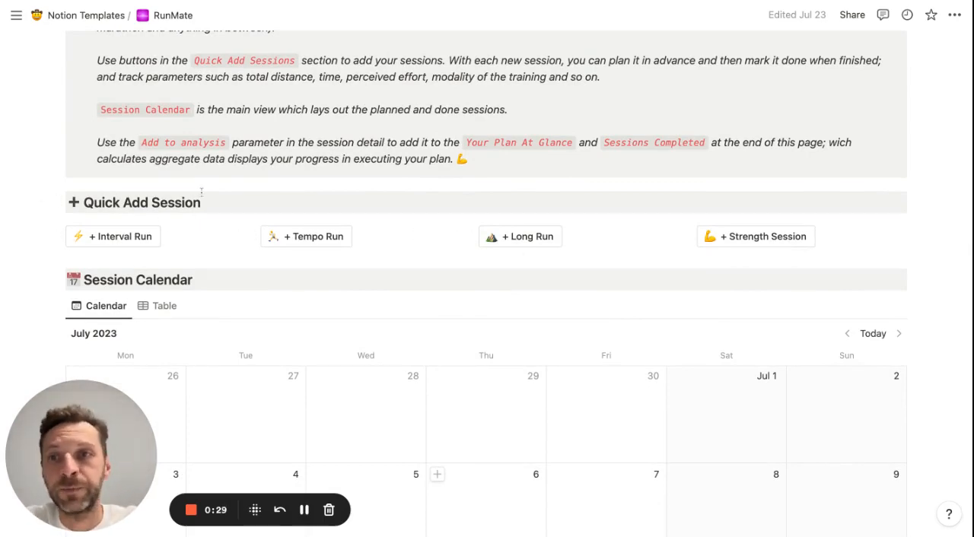
{"action": "scroll", "scroll_direction": "down", "scroll_amount": 3}
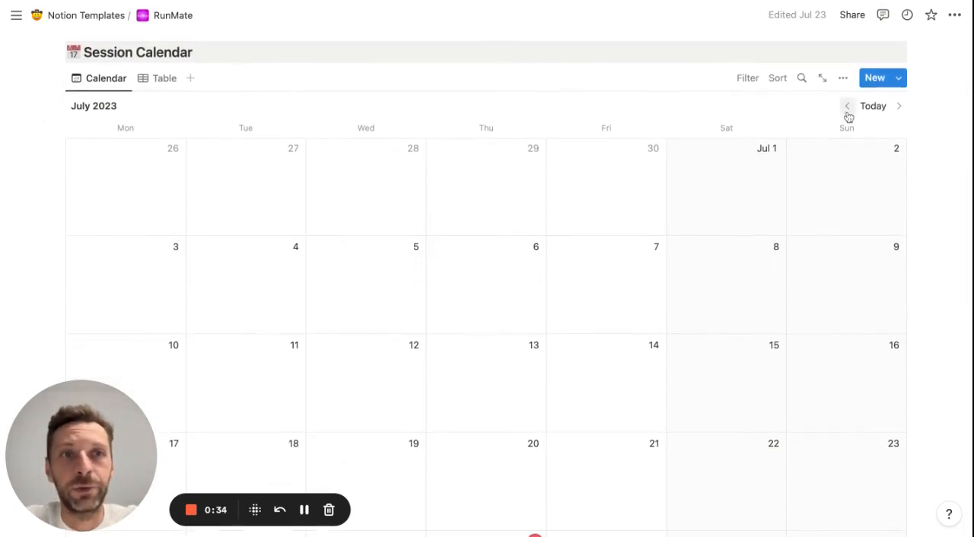
{"action": "left_click", "coordinate": [846, 106]}
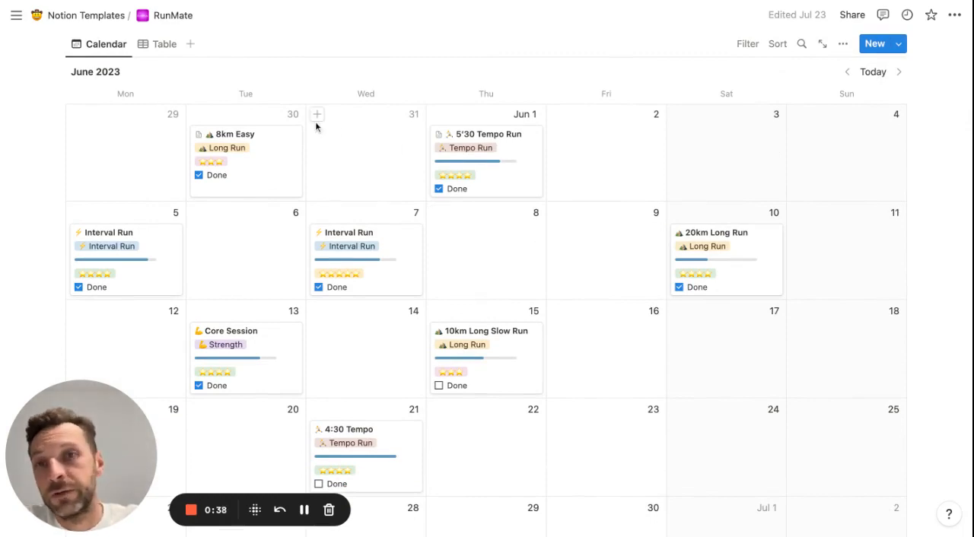
{"action": "mouse_move", "coordinate": [633, 196]}
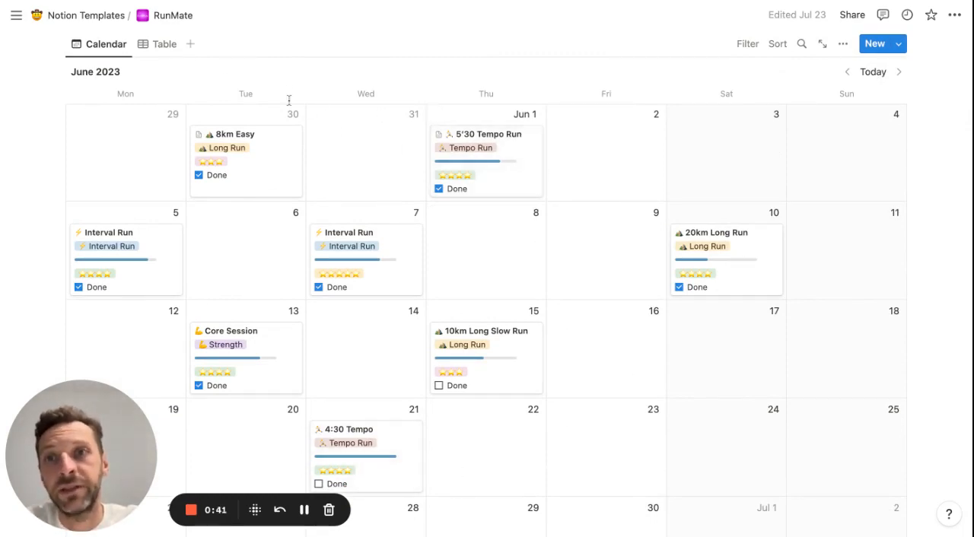
- View the sessions as a table, then return to the Calendar view
{"action": "left_click", "coordinate": [156, 44]}
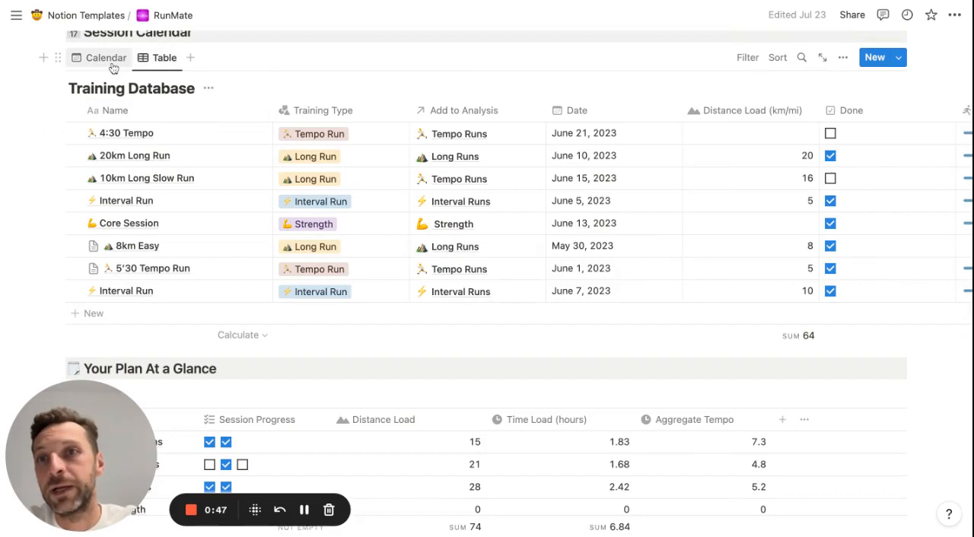
{"action": "left_click", "coordinate": [105, 57]}
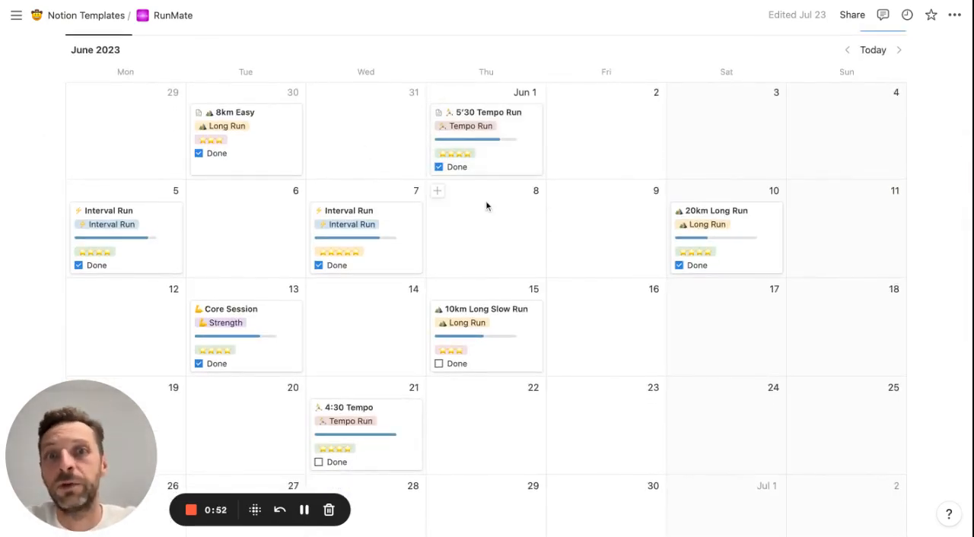
{"action": "scroll", "scroll_direction": "down", "scroll_amount": 3}
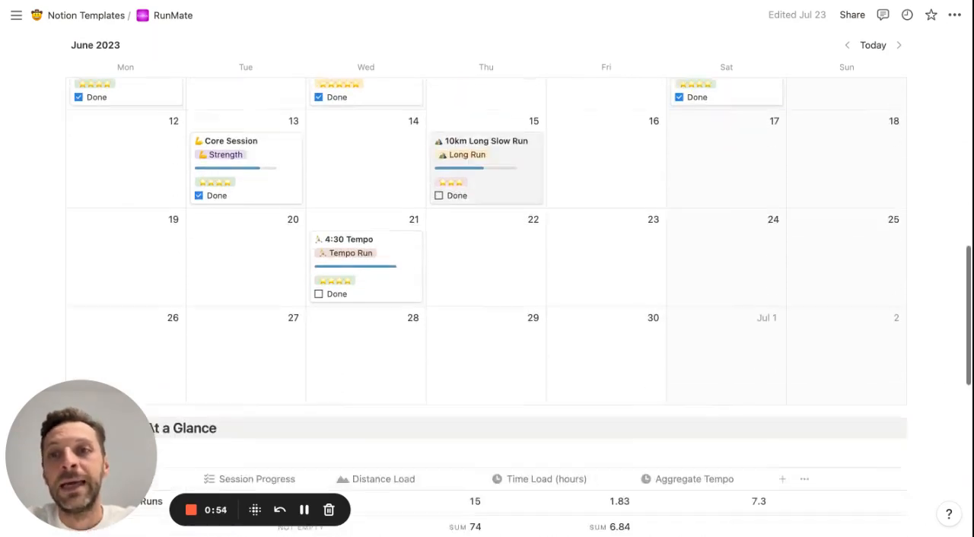
{"action": "scroll", "scroll_direction": "down", "scroll_amount": 3}
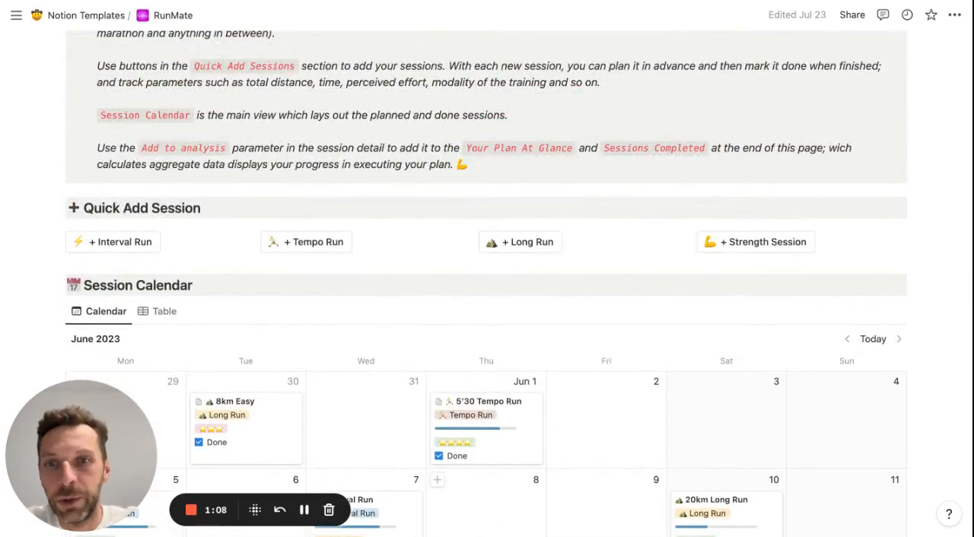
- Use Quick Add Session's + Long Run button to create a July 27 Long Run session
{"action": "scroll", "scroll_direction": "down", "scroll_amount": 3}
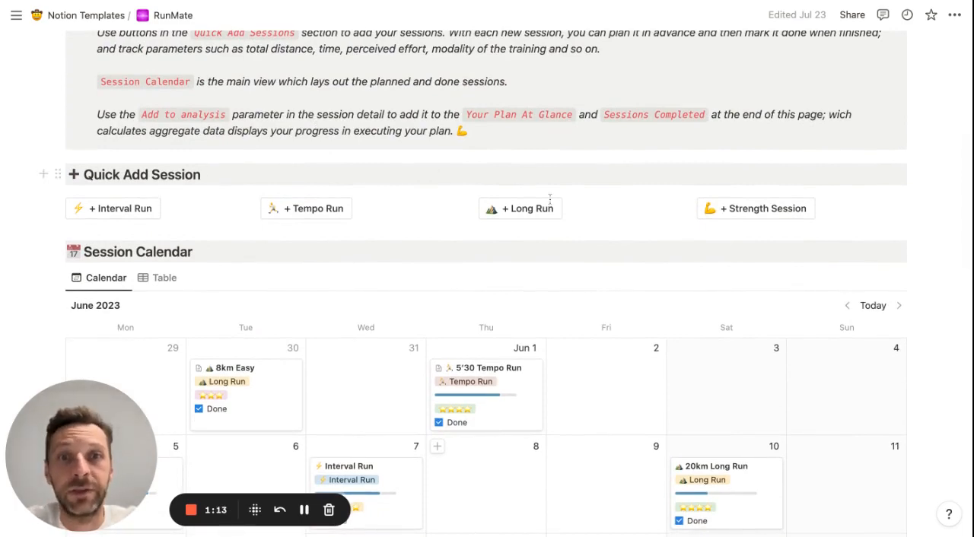
{"action": "mouse_move", "coordinate": [520, 208]}
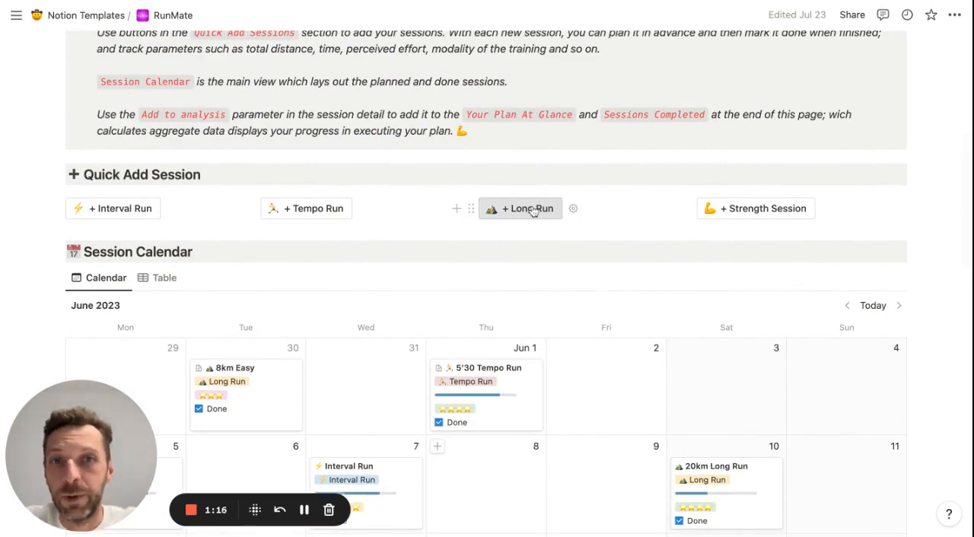
{"action": "left_click", "coordinate": [520, 207]}
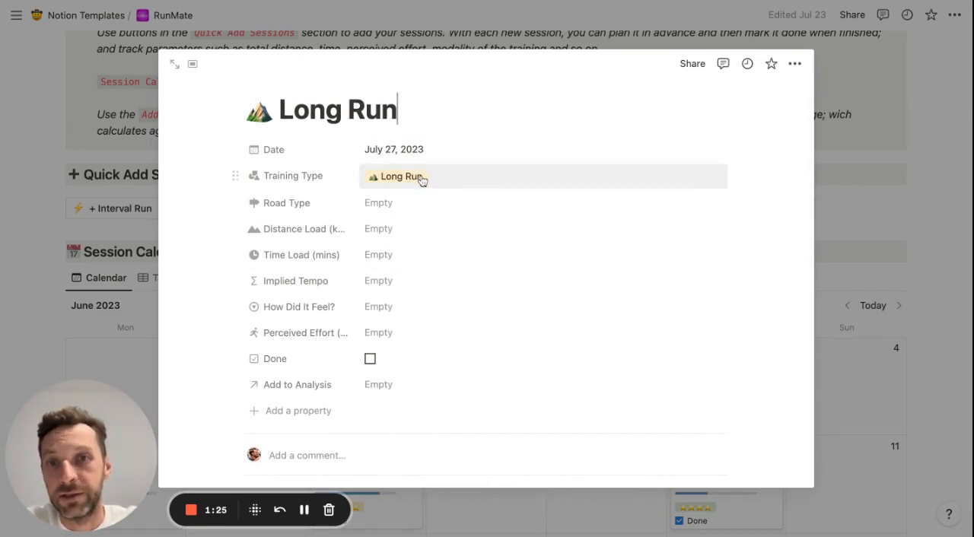
- Set road type to Trail and distance to 10 km, and link the session to Long Runs
{"action": "left_click", "coordinate": [378, 202]}
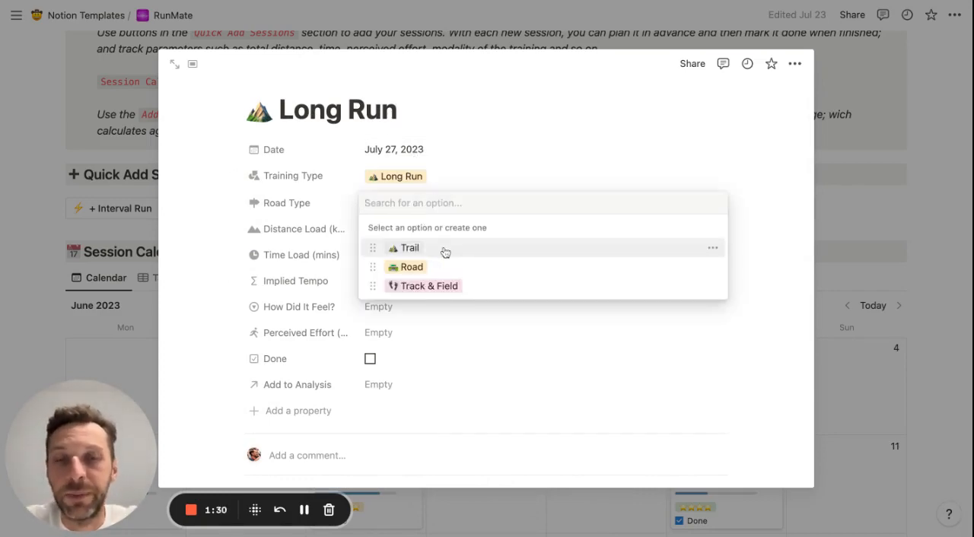
{"action": "left_click", "coordinate": [409, 247]}
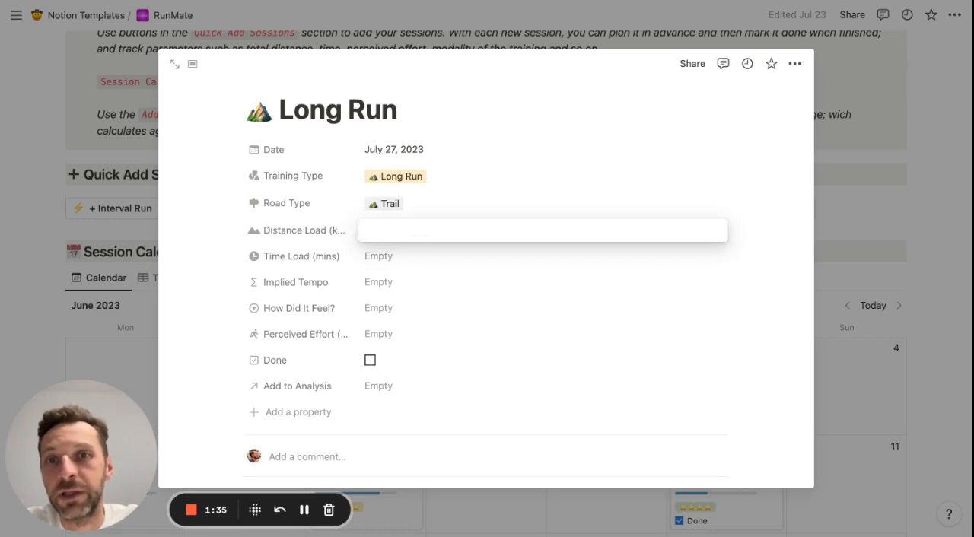
{"action": "type", "text": "10"}
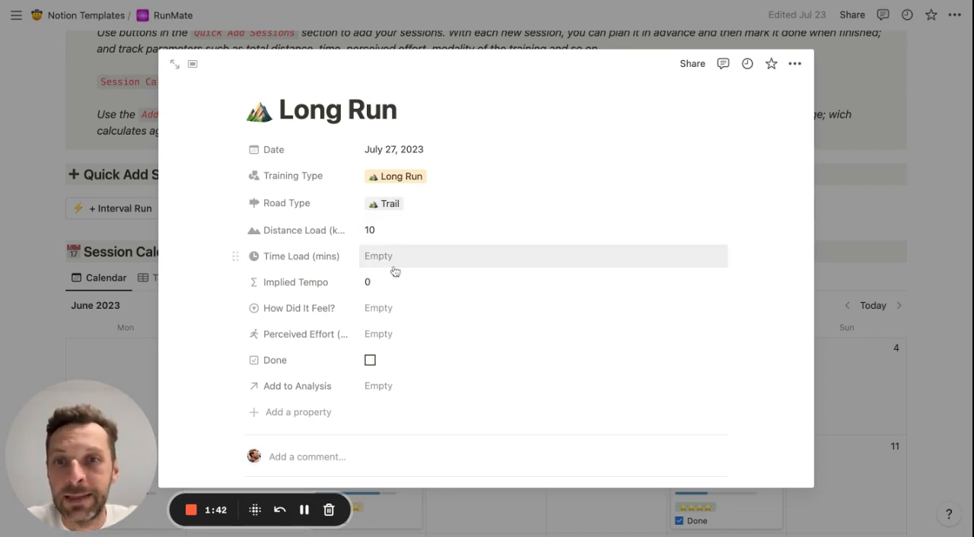
{"action": "left_click", "coordinate": [378, 386]}
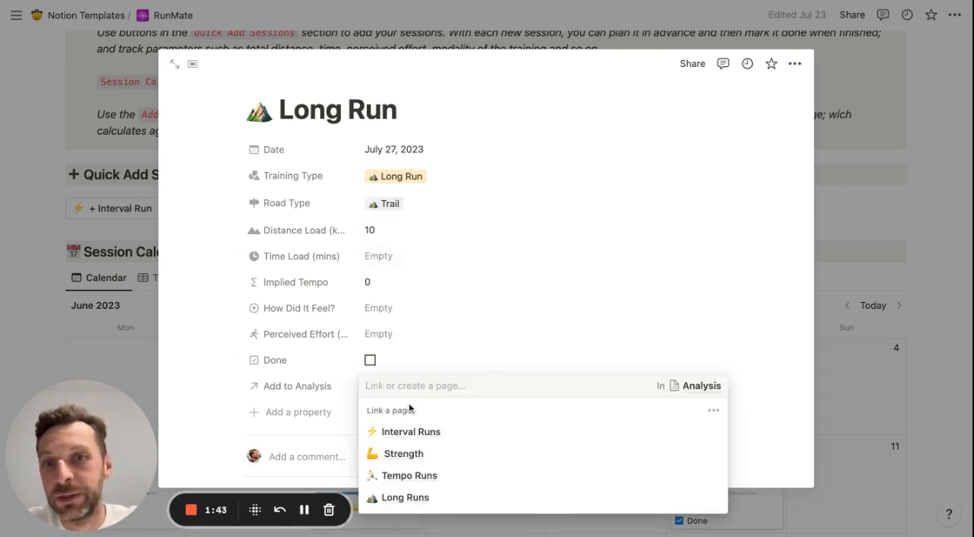
{"action": "left_click", "coordinate": [407, 498]}
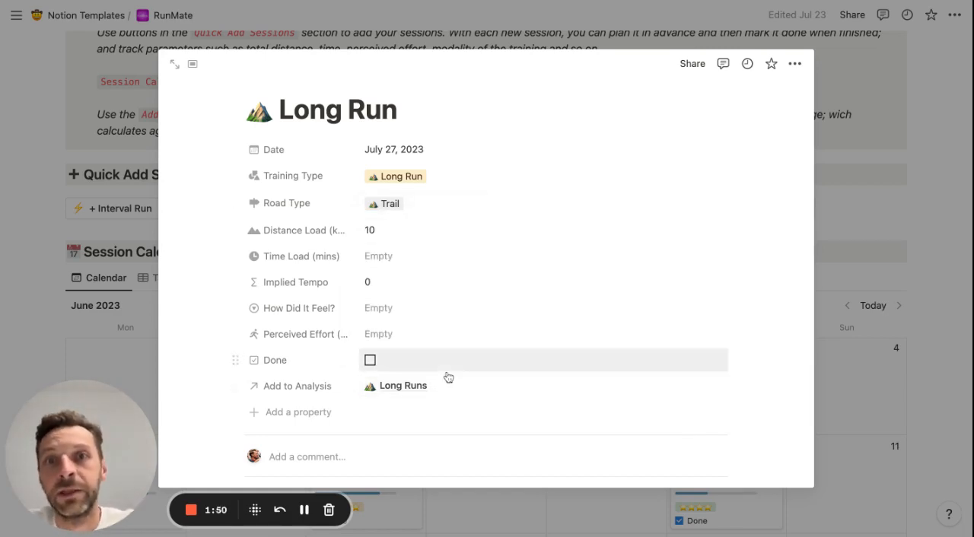
{"action": "mouse_move", "coordinate": [450, 176]}
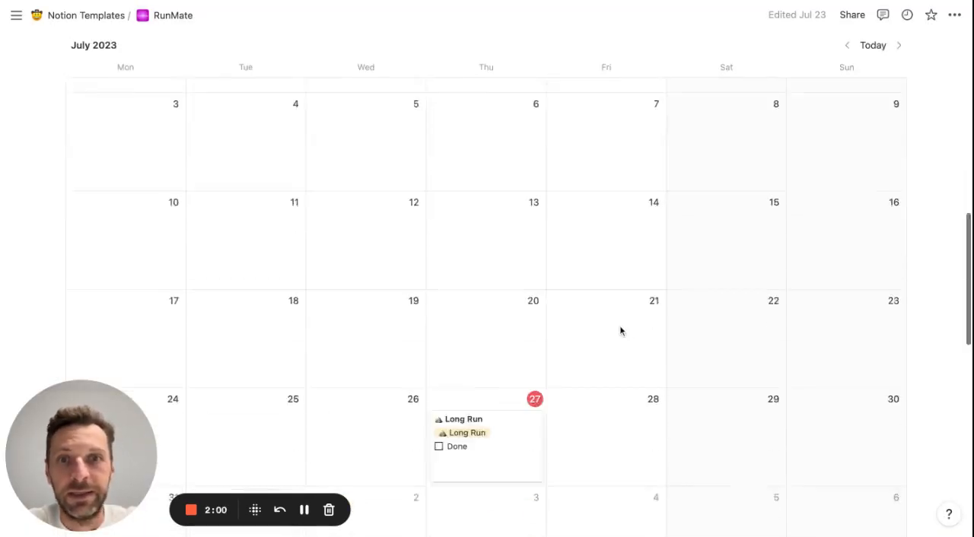
- Reopen the July 27 Long Run card from the July calendar
{"action": "scroll", "scroll_direction": "down", "scroll_amount": 3}
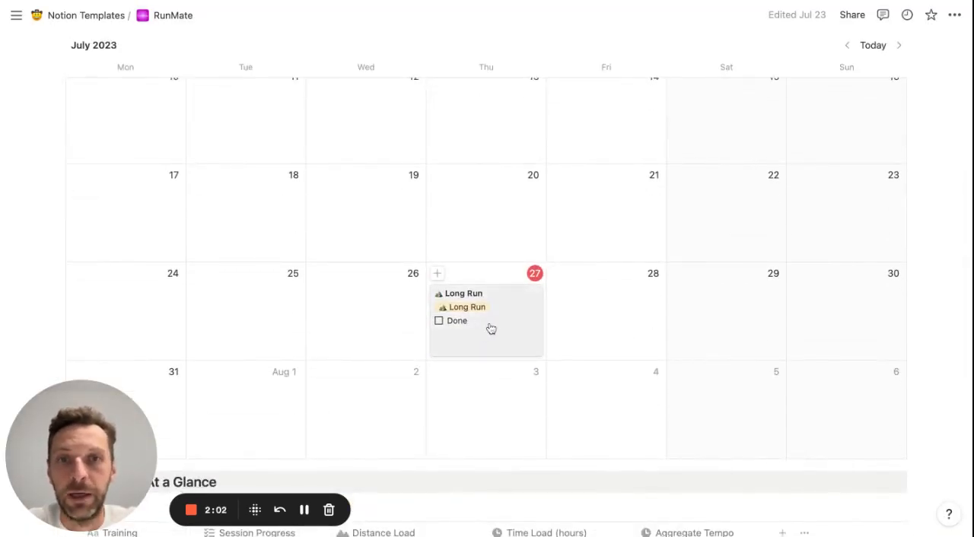
{"action": "mouse_move", "coordinate": [502, 313]}
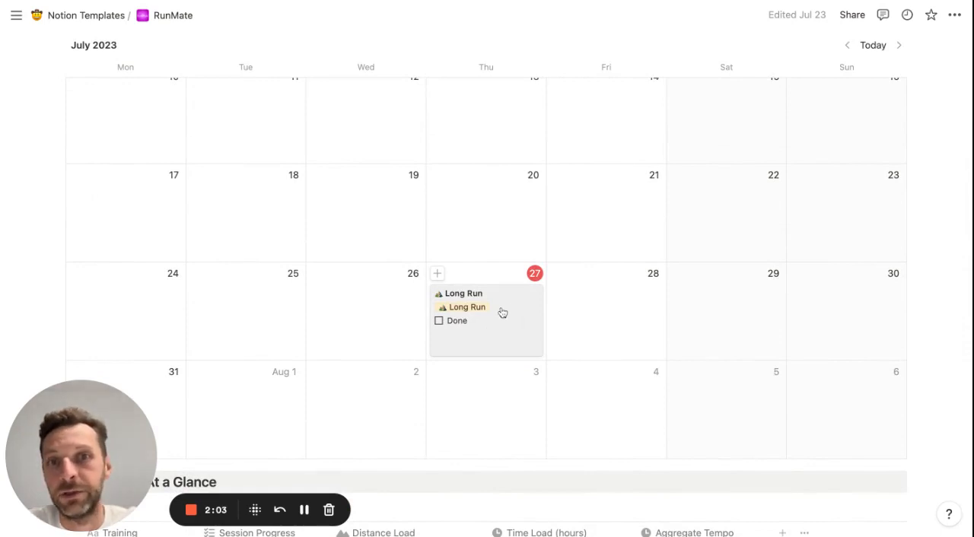
{"action": "left_click", "coordinate": [464, 306]}
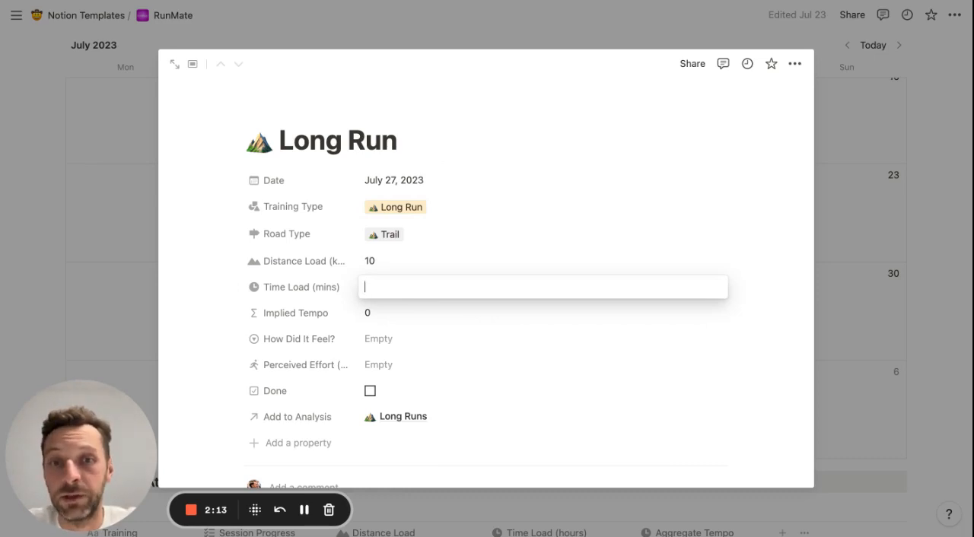
- Enter 55 minutes time load, rate the run four stars, and mark it done
{"action": "type", "text": "55"}
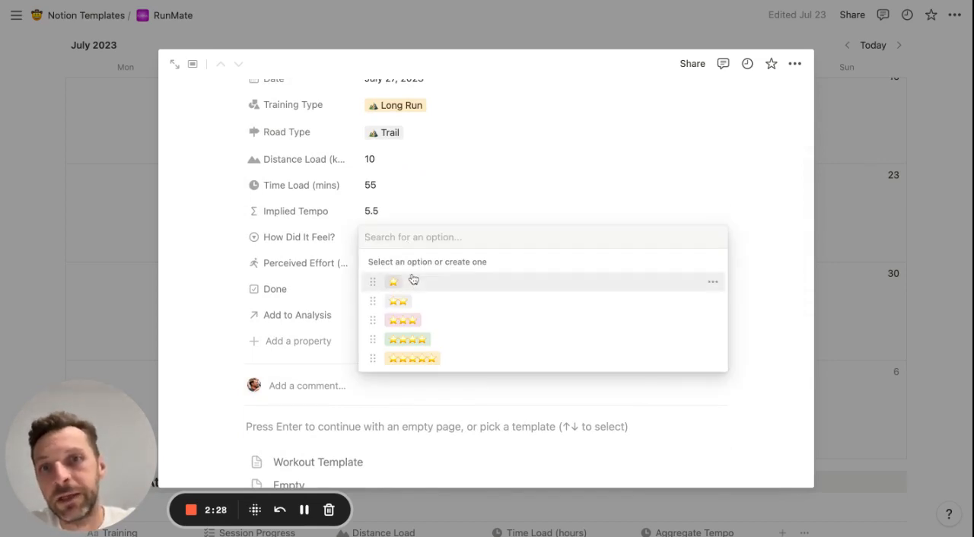
{"action": "mouse_move", "coordinate": [439, 319]}
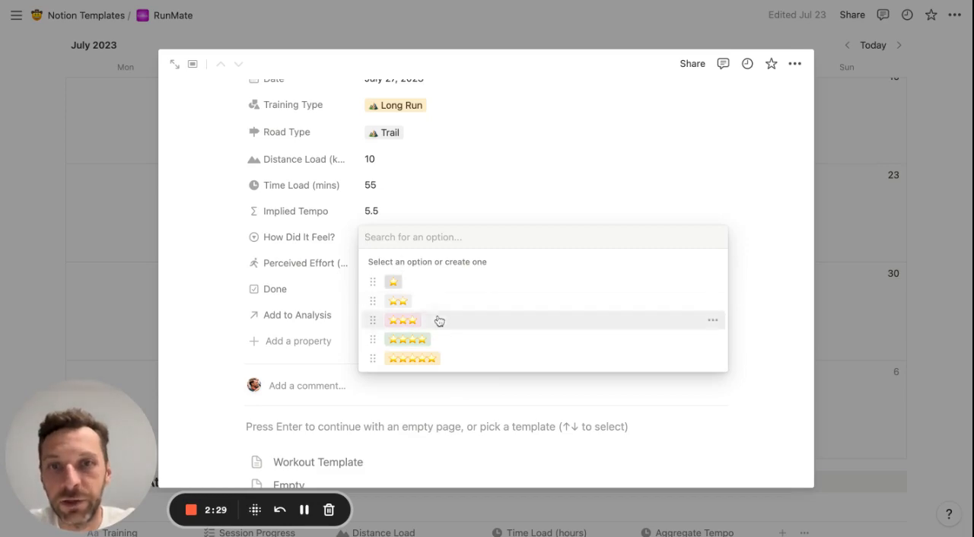
{"action": "left_click", "coordinate": [403, 320]}
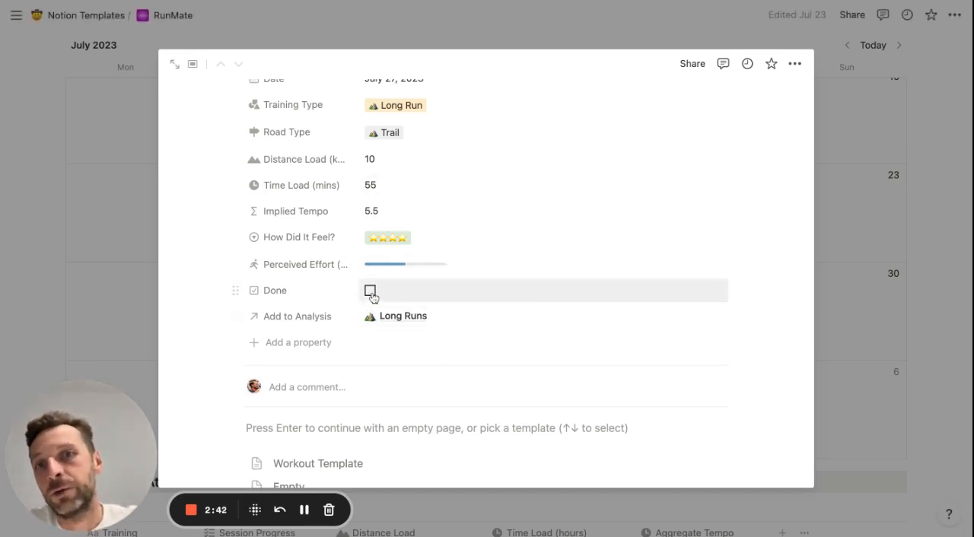
{"action": "left_click", "coordinate": [369, 289]}
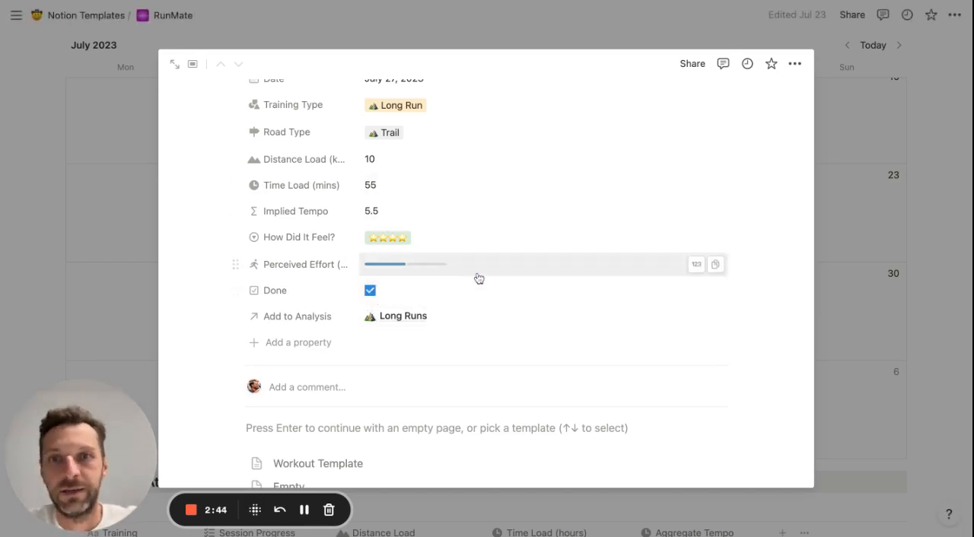
{"action": "scroll", "scroll_direction": "down", "scroll_amount": 3}
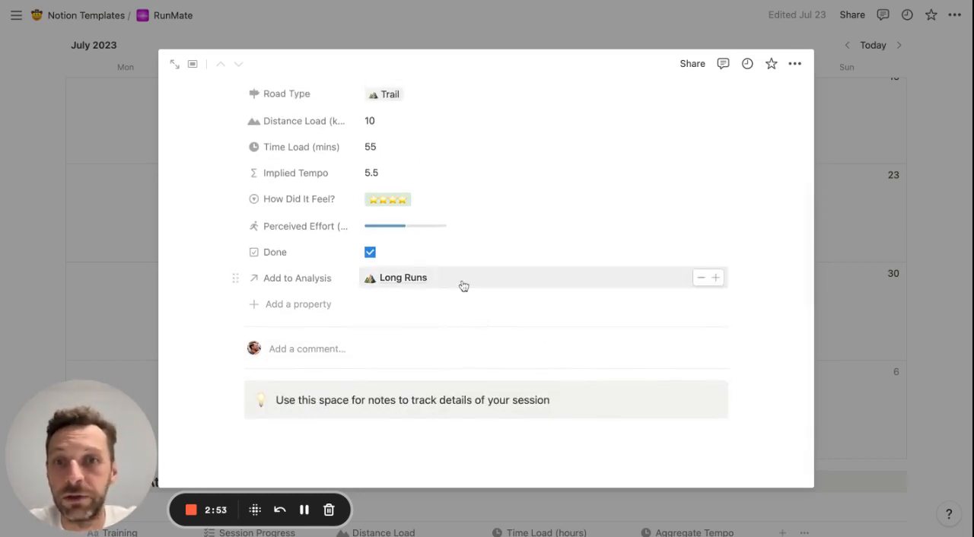
{"action": "mouse_move", "coordinate": [472, 226]}
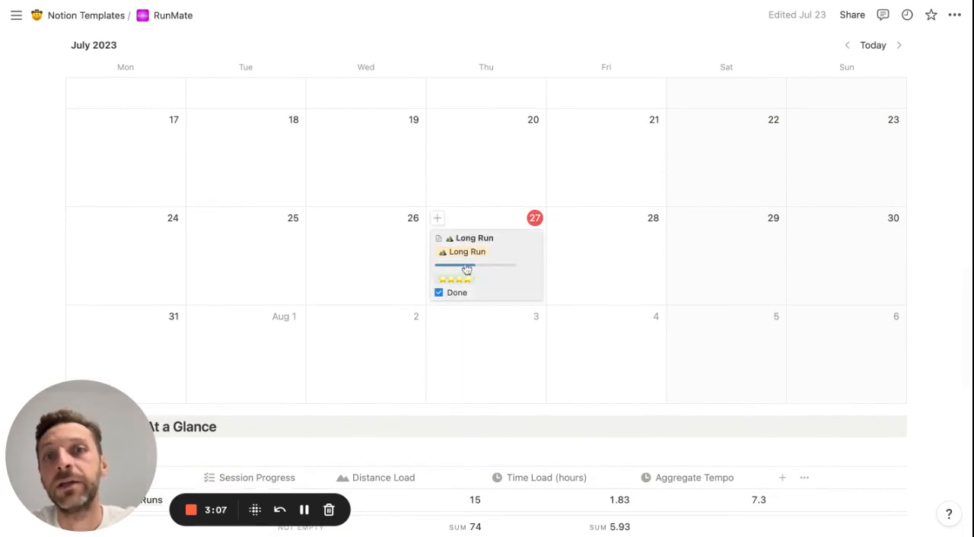
- Scroll down past the calendar to the Your Plan At a Glance table
{"action": "scroll", "scroll_direction": "down", "scroll_amount": 3}
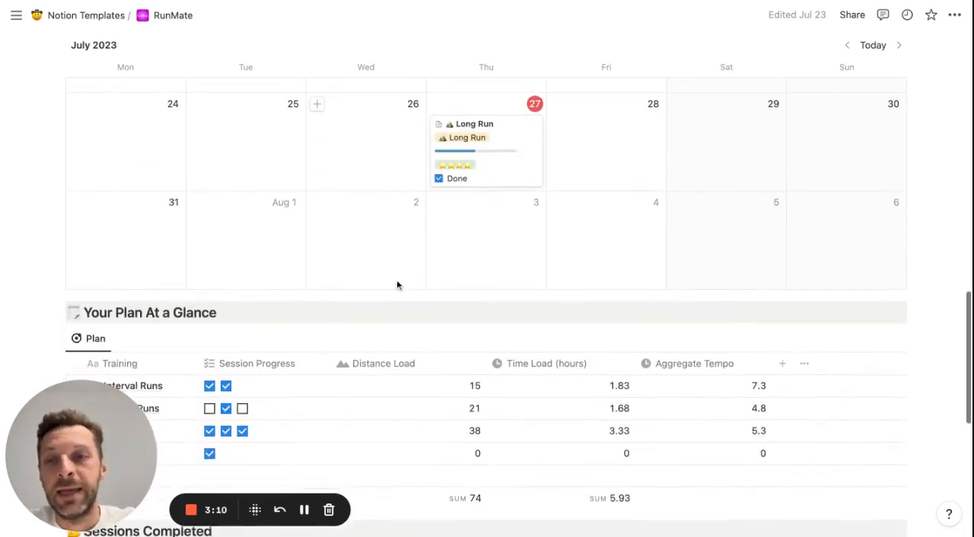
{"action": "scroll", "scroll_direction": "down", "scroll_amount": 3}
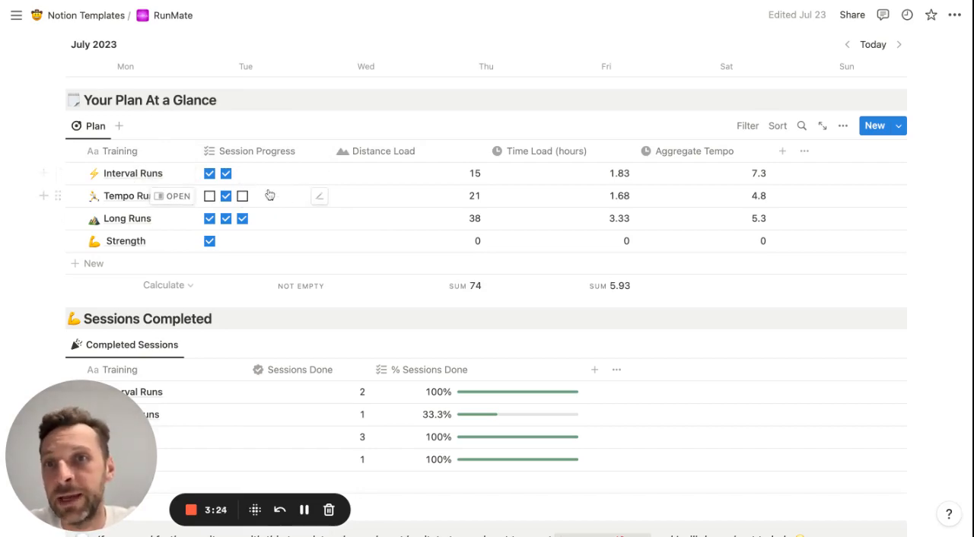
{"action": "left_click", "coordinate": [226, 197]}
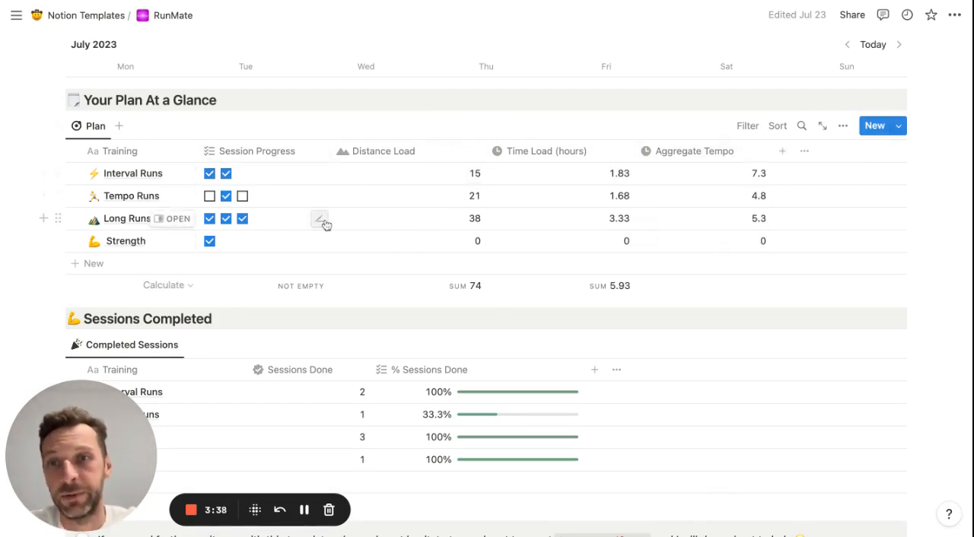
{"action": "scroll", "scroll_direction": "down", "scroll_amount": 3}
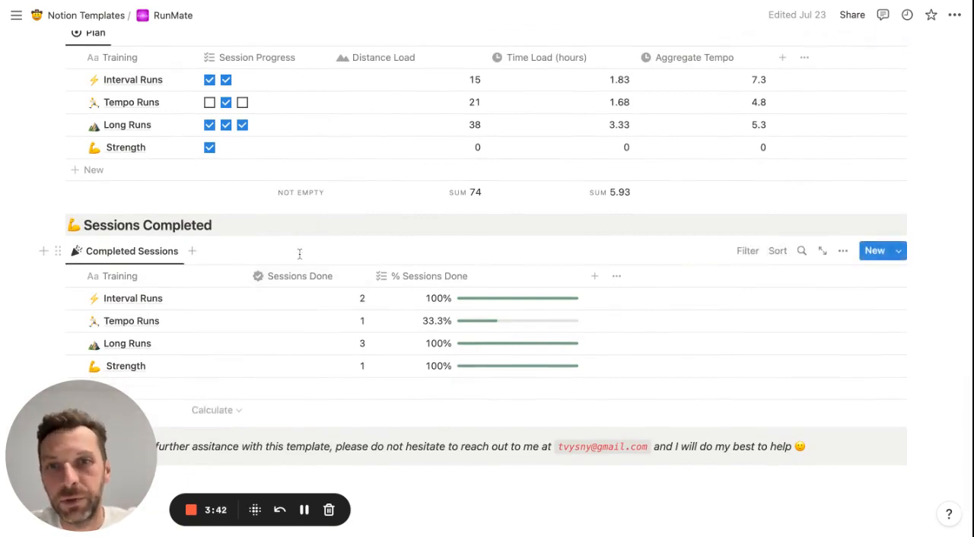
{"action": "scroll", "scroll_direction": "down", "scroll_amount": 3}
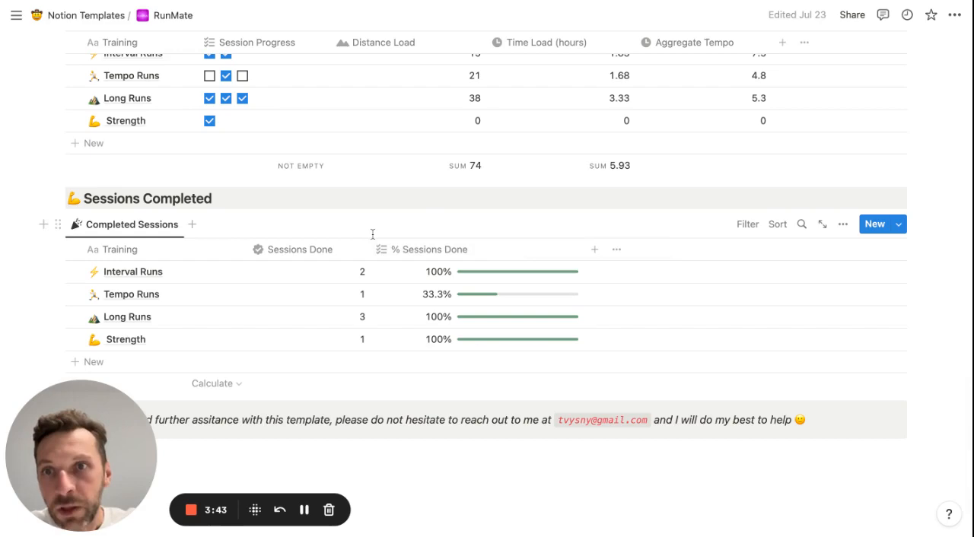